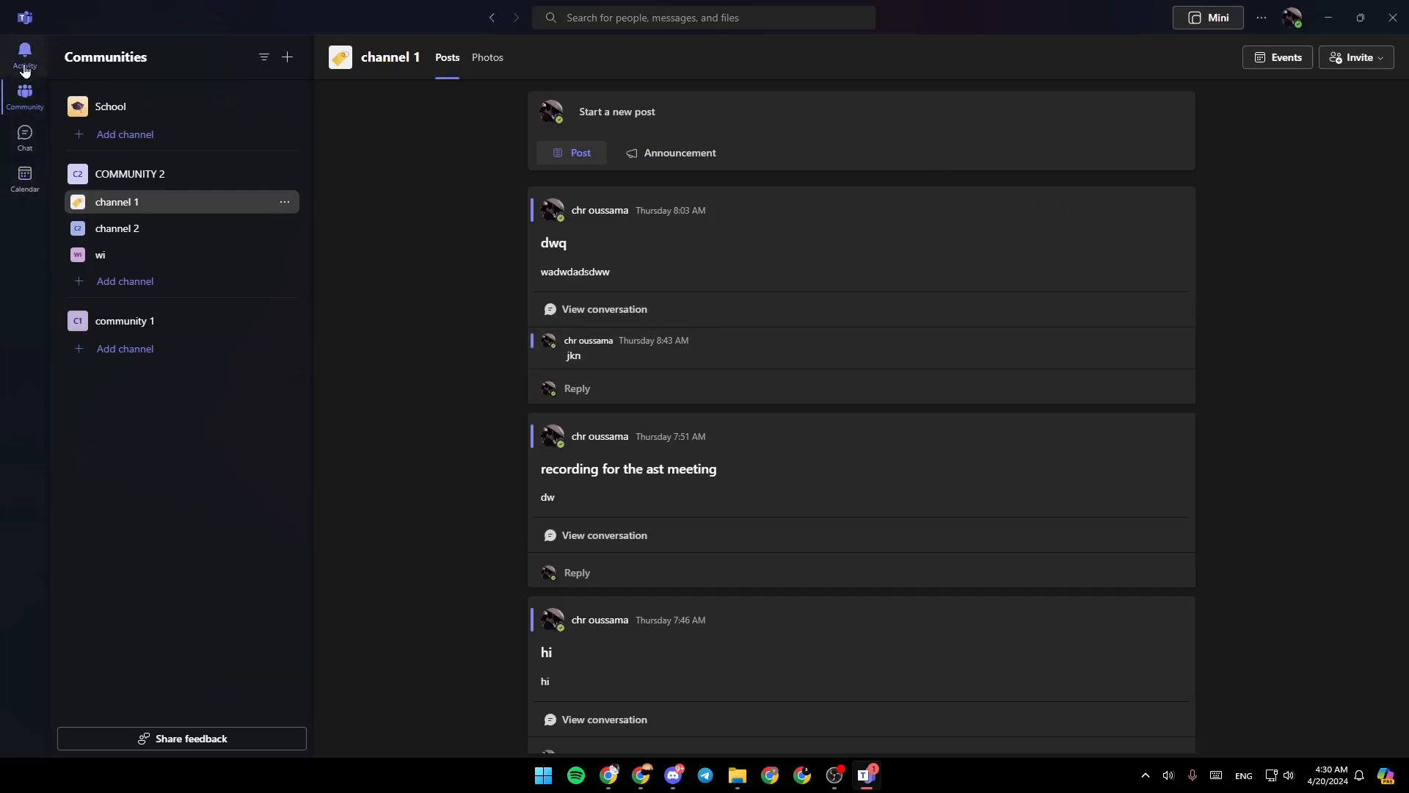
Step: Start building a new community from scratch, then cancel it and return to the channel posts
click(25, 138)
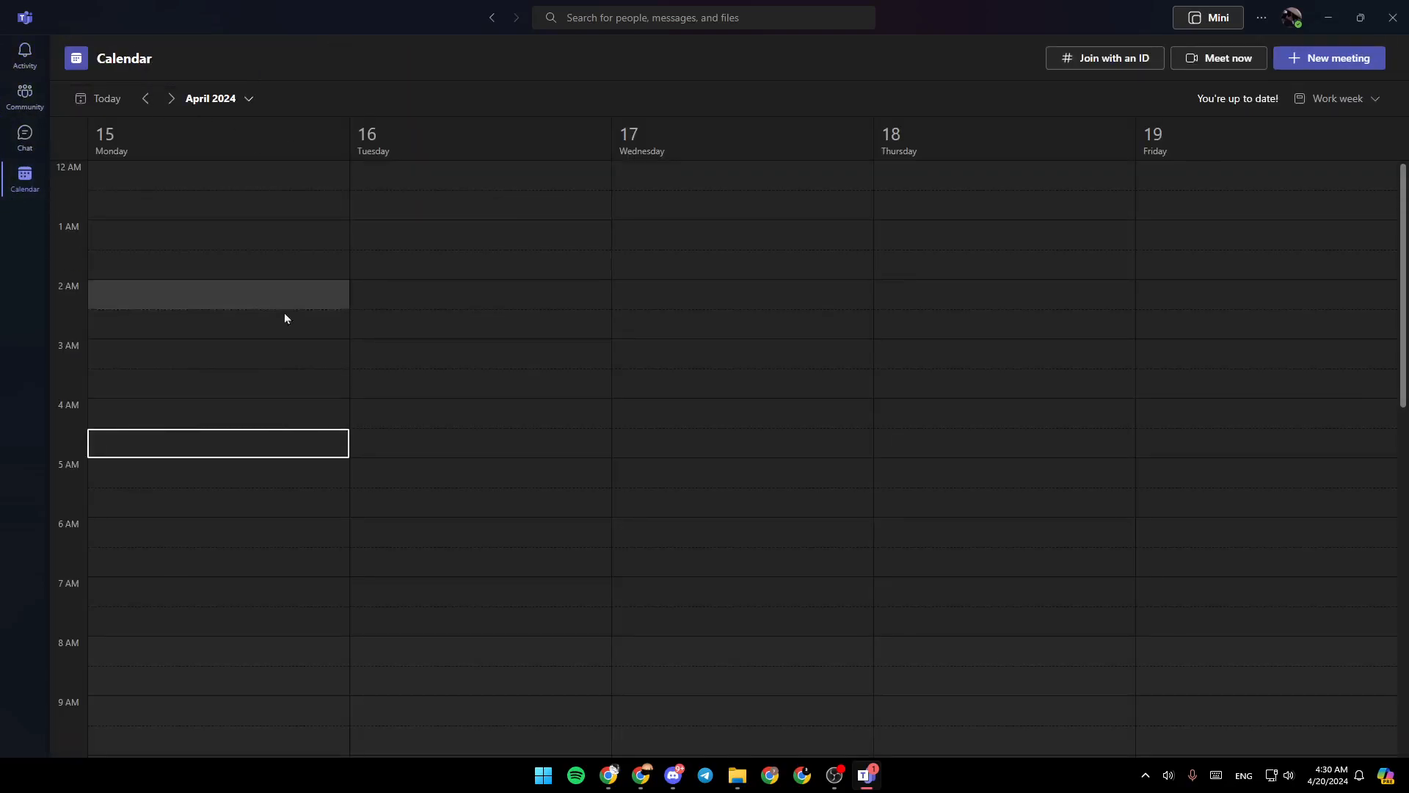
click(25, 94)
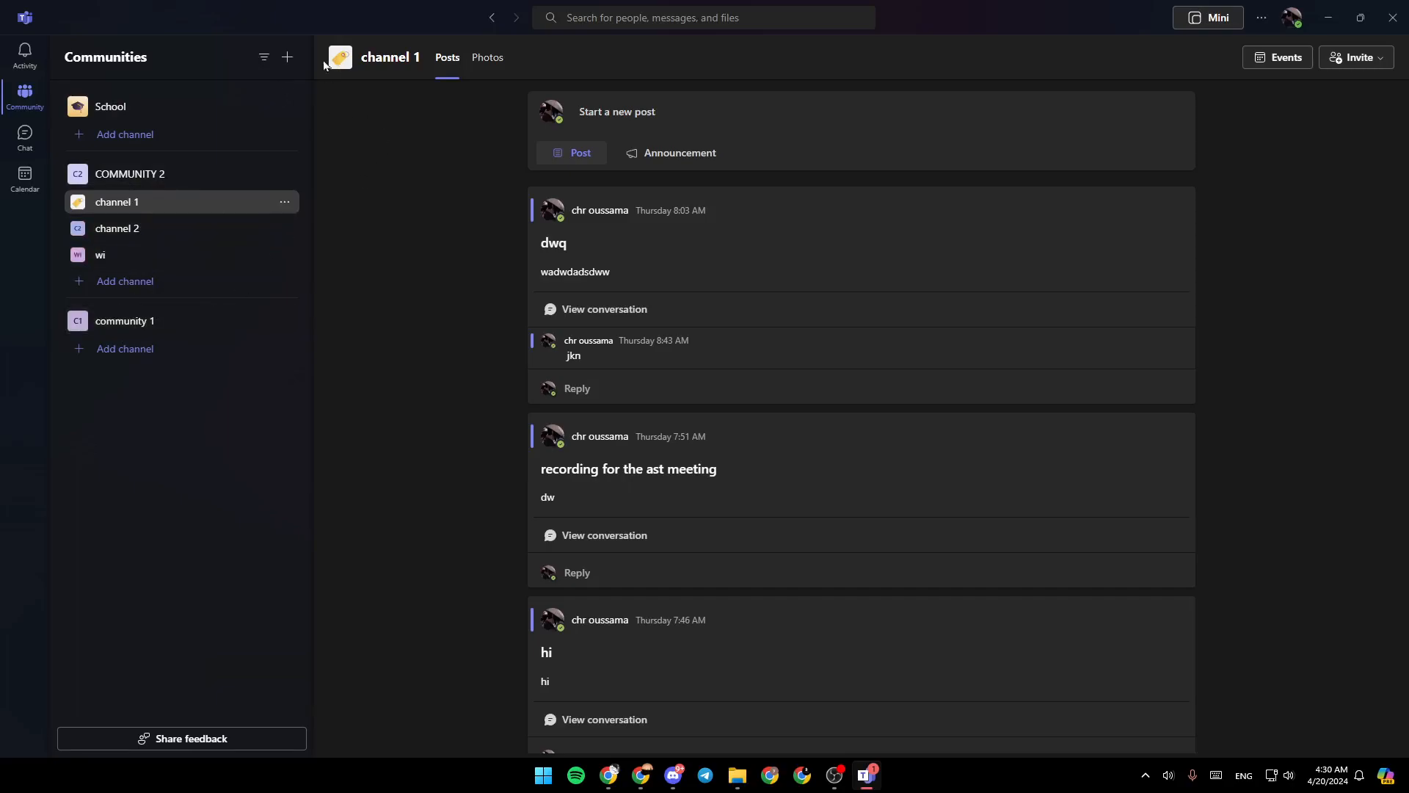
mouse_move(287, 63)
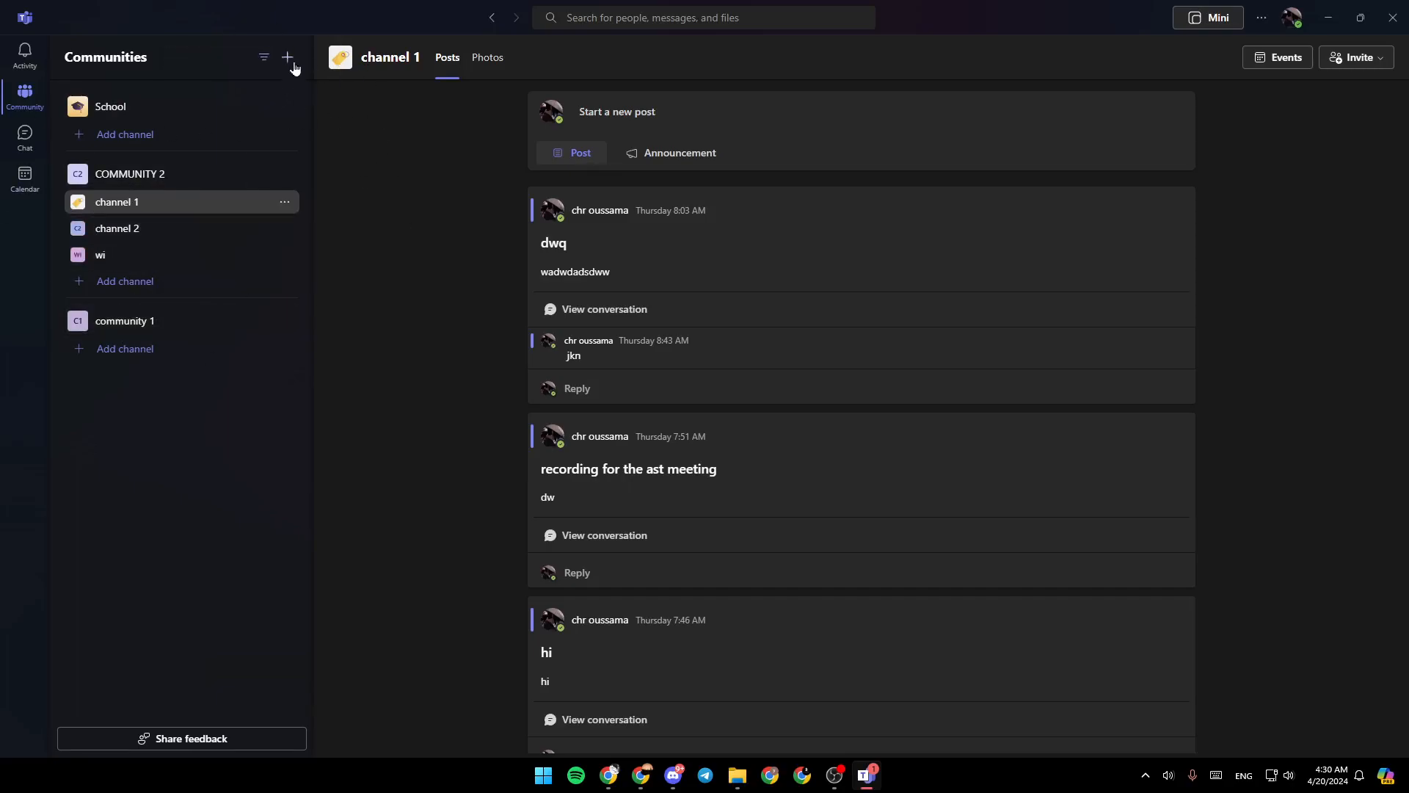
click(286, 58)
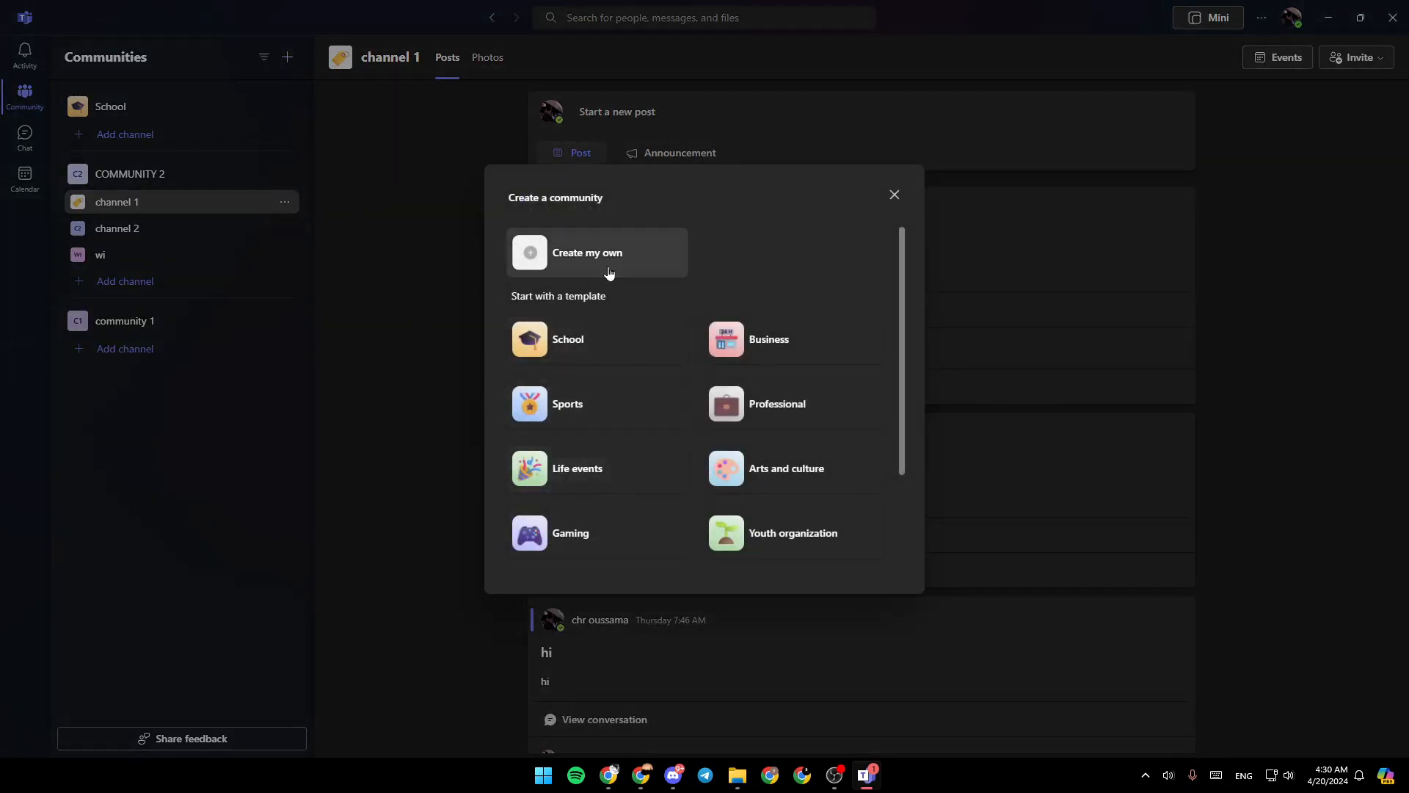
click(587, 251)
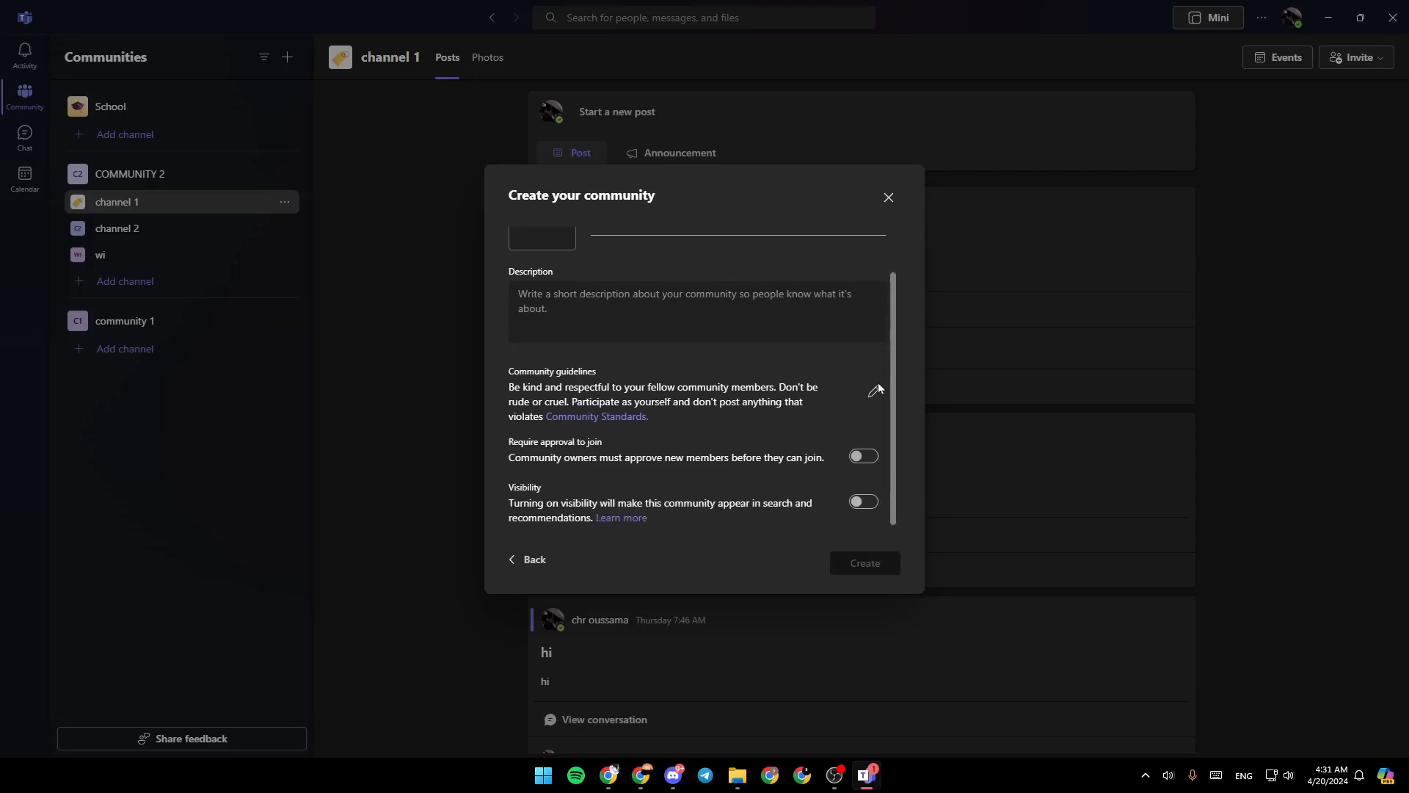
click(887, 197)
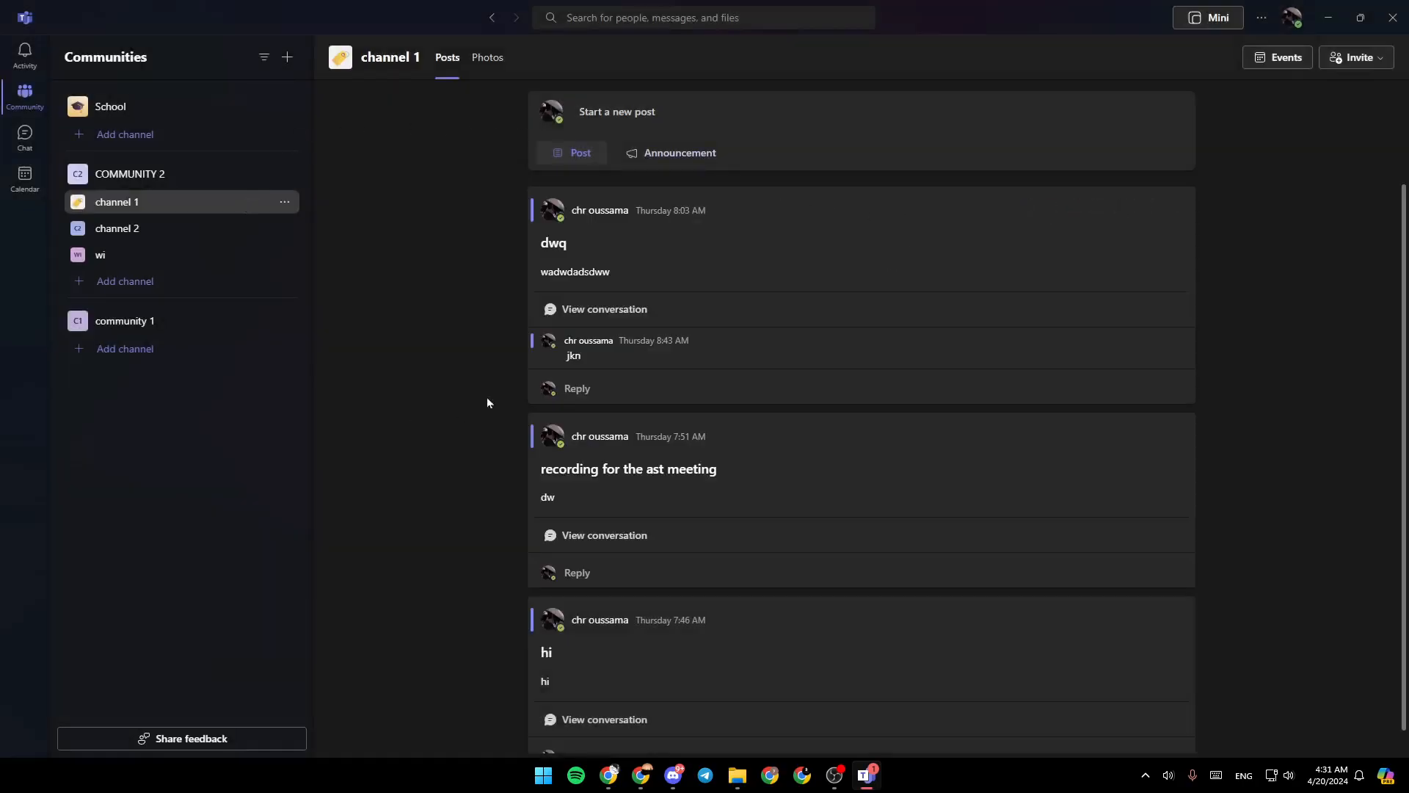
mouse_move(333, 274)
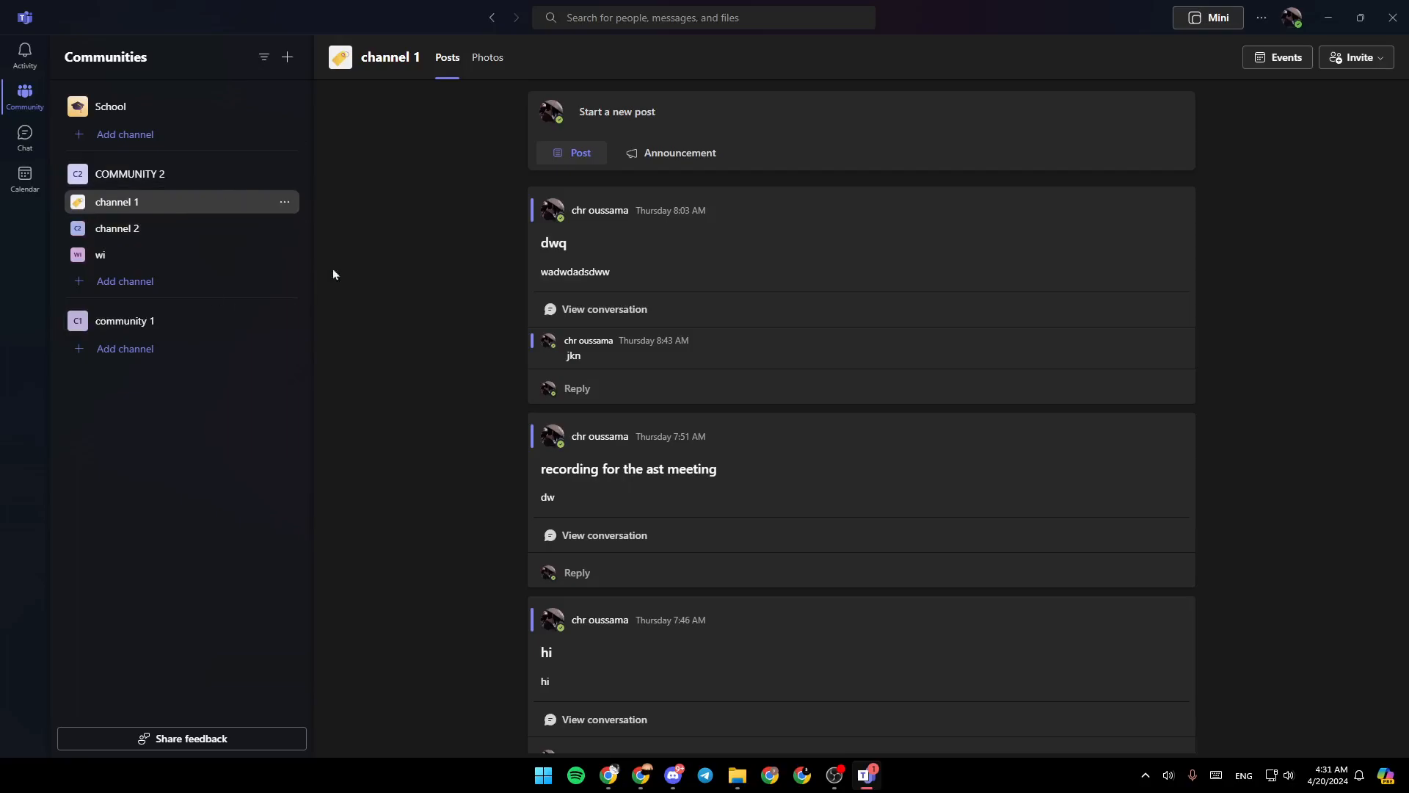
mouse_move(349, 287)
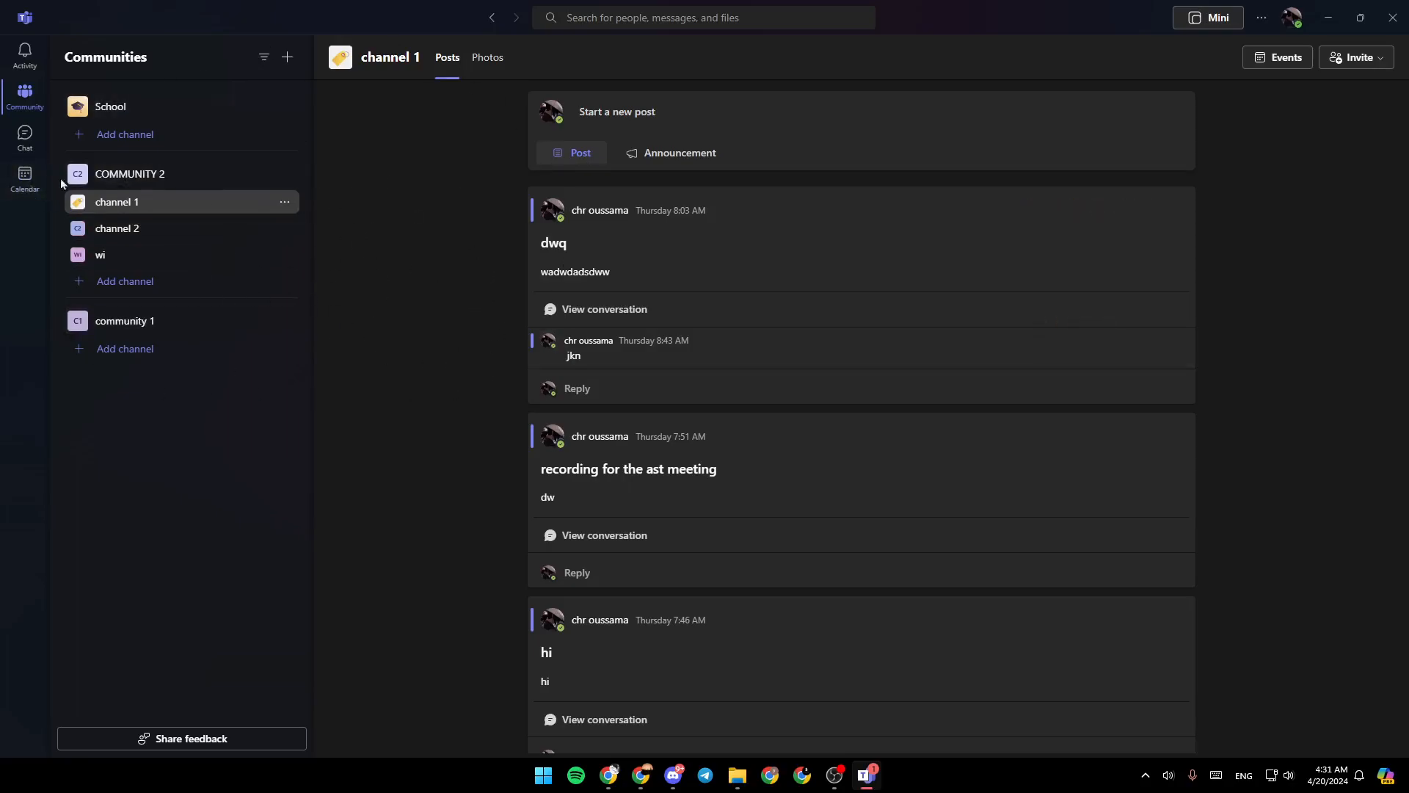
Step: Show the Calendar work week for April 15–19, 2024
click(25, 177)
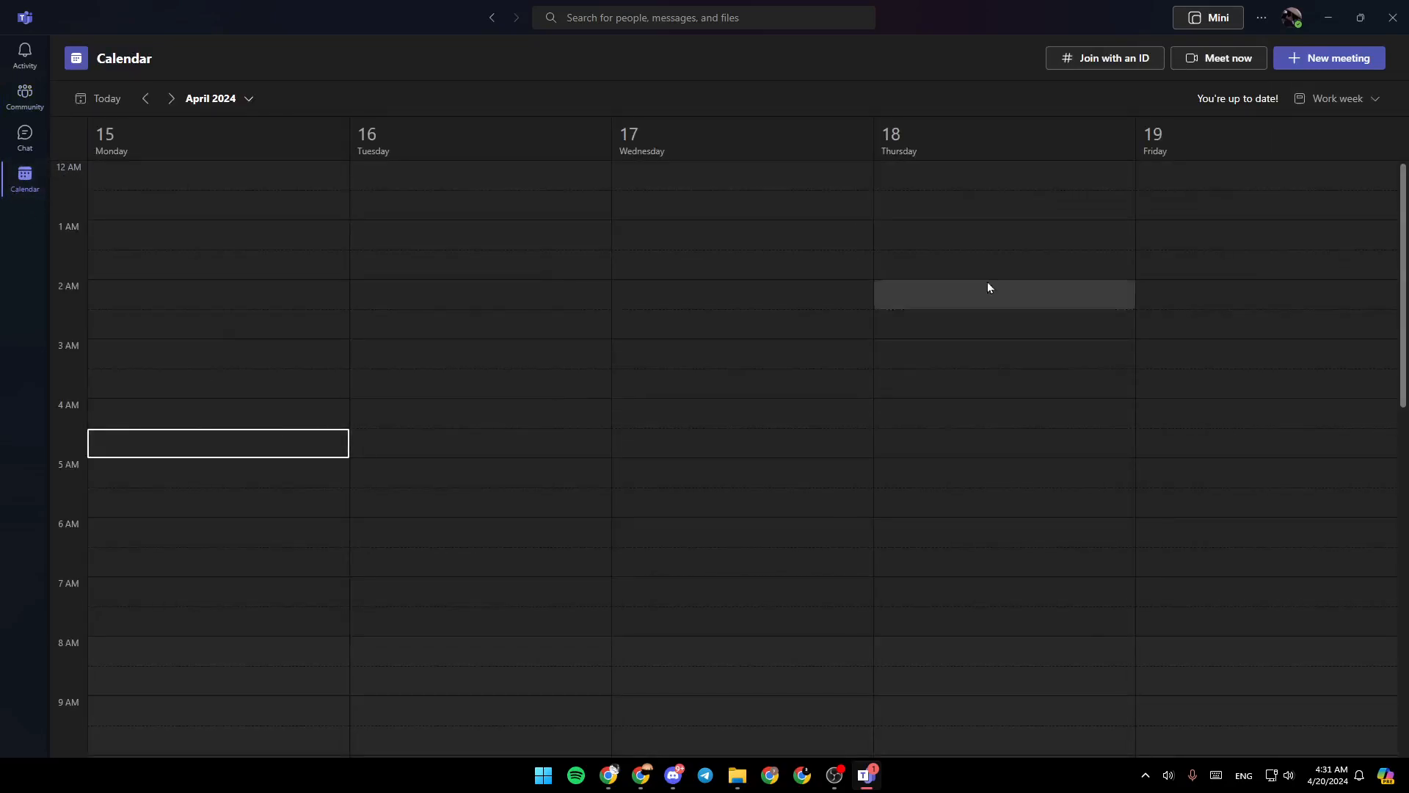
mouse_move(1019, 323)
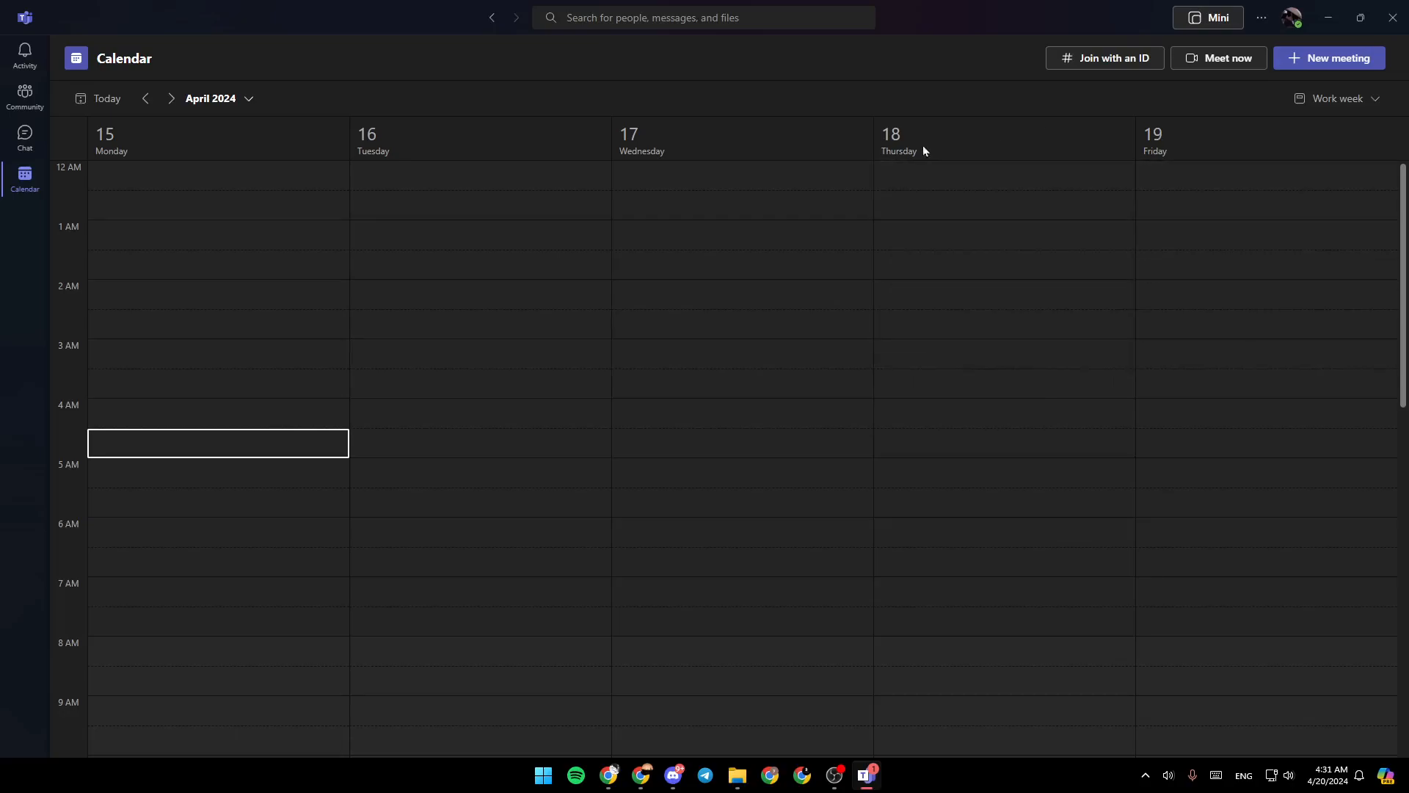
mouse_move(1238, 106)
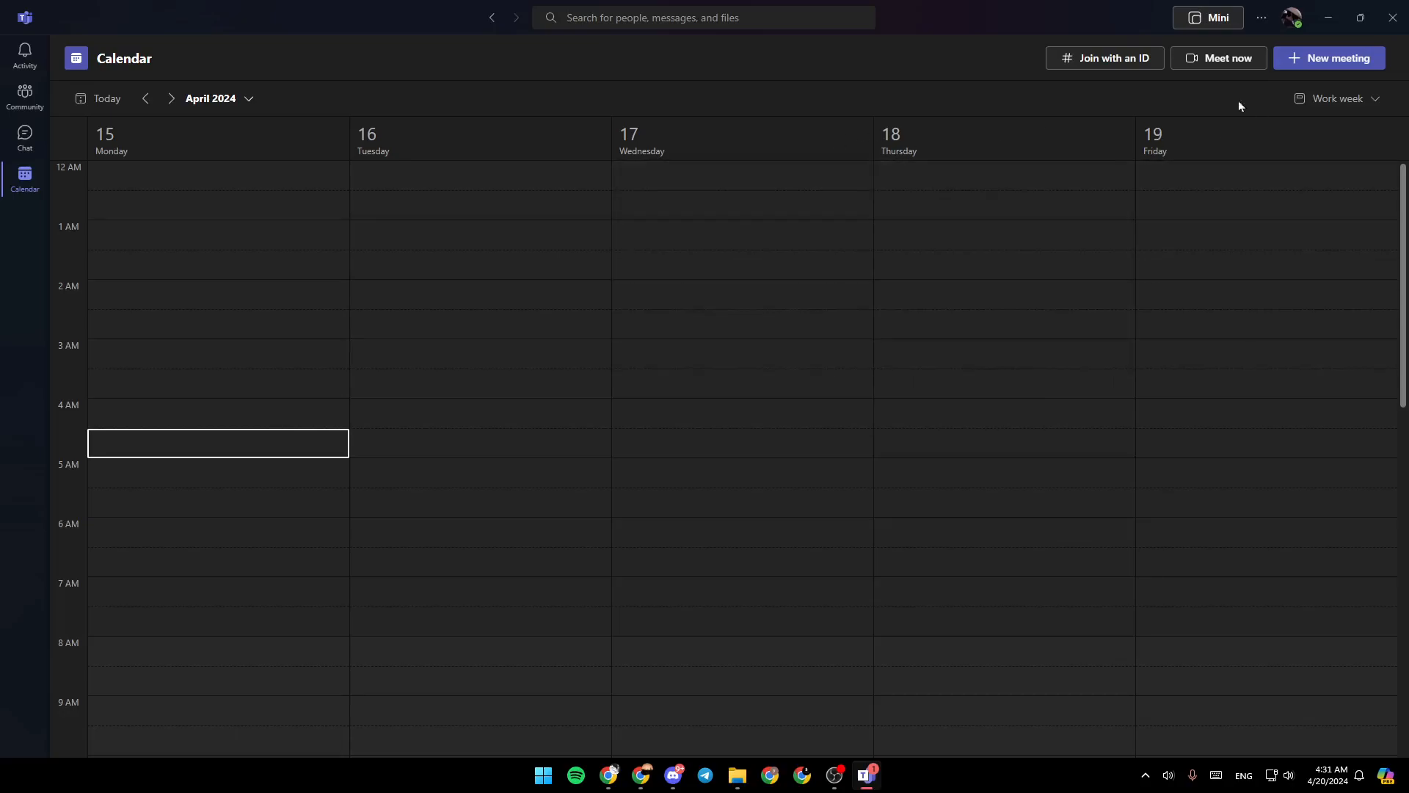
mouse_move(1218, 58)
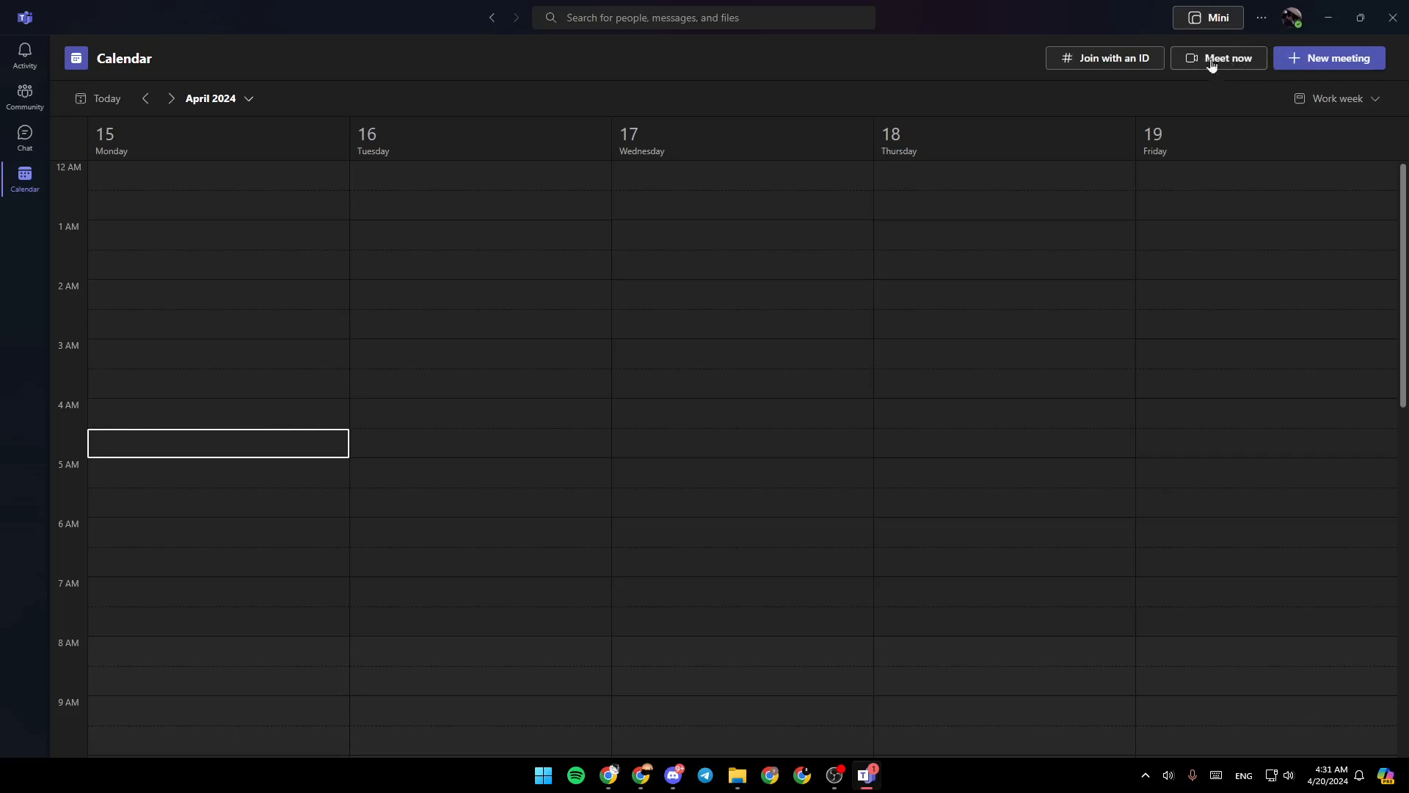
Step: Discard the scheduled-meeting form and start the instant meeting 'Meeting with chr oussama' via Meet now
click(1328, 58)
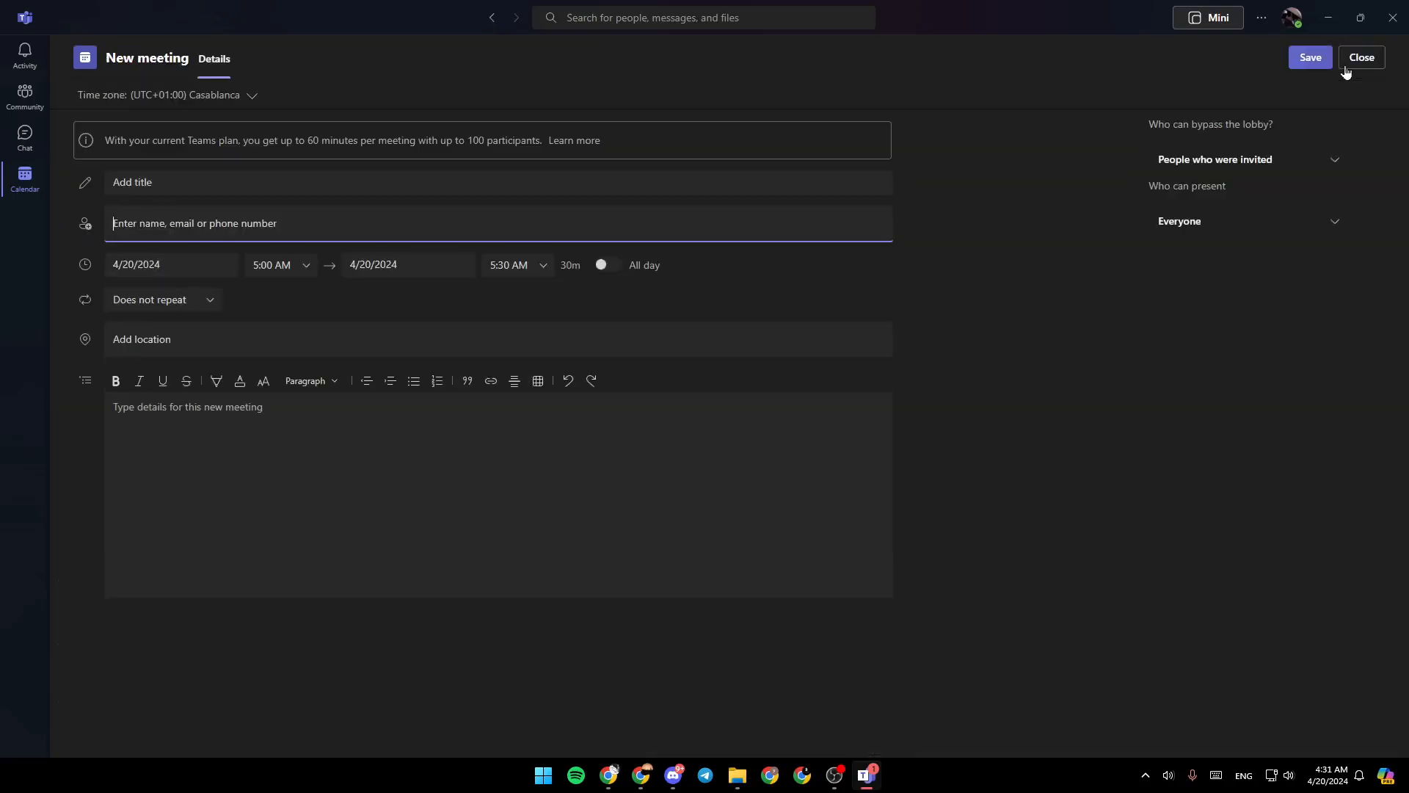
click(1361, 57)
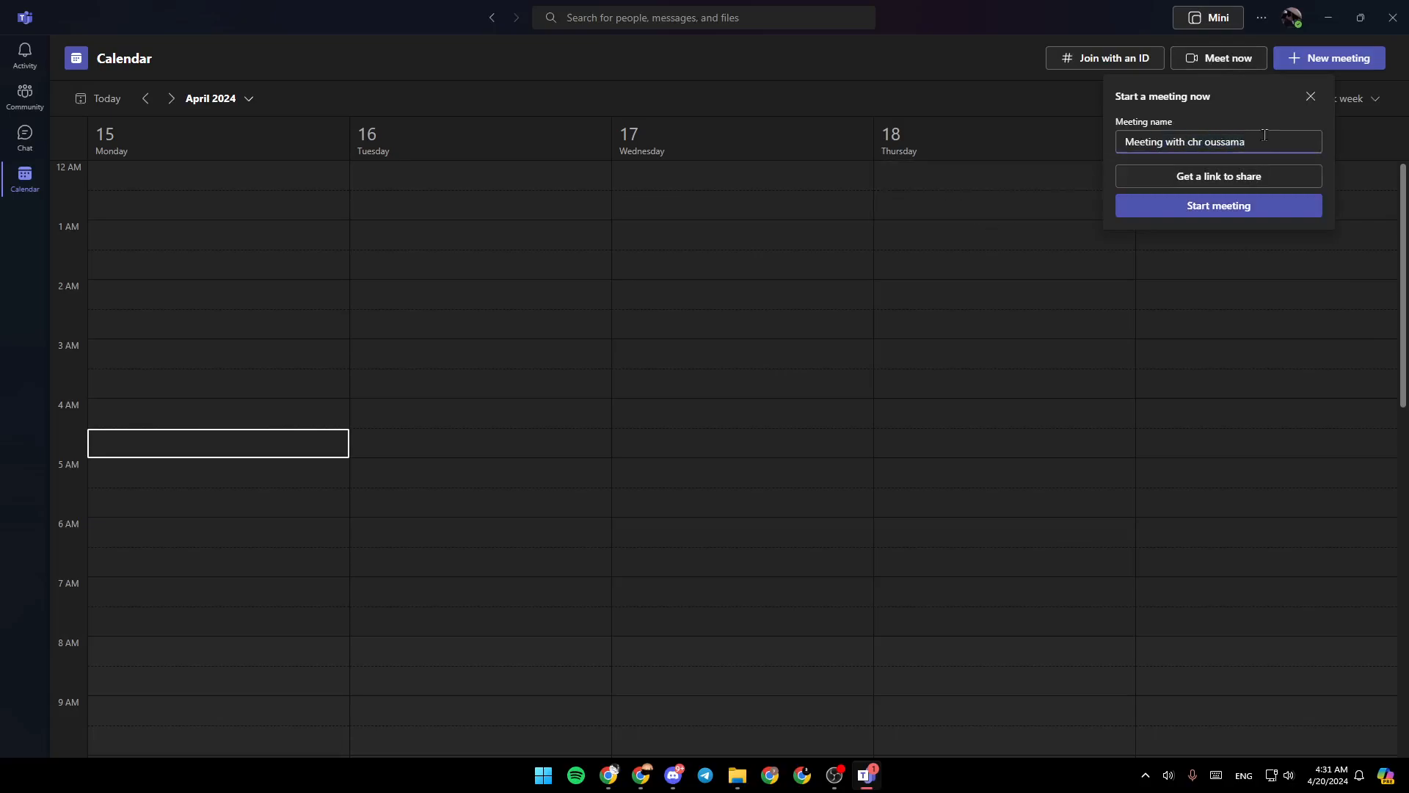
triple_click(1218, 141)
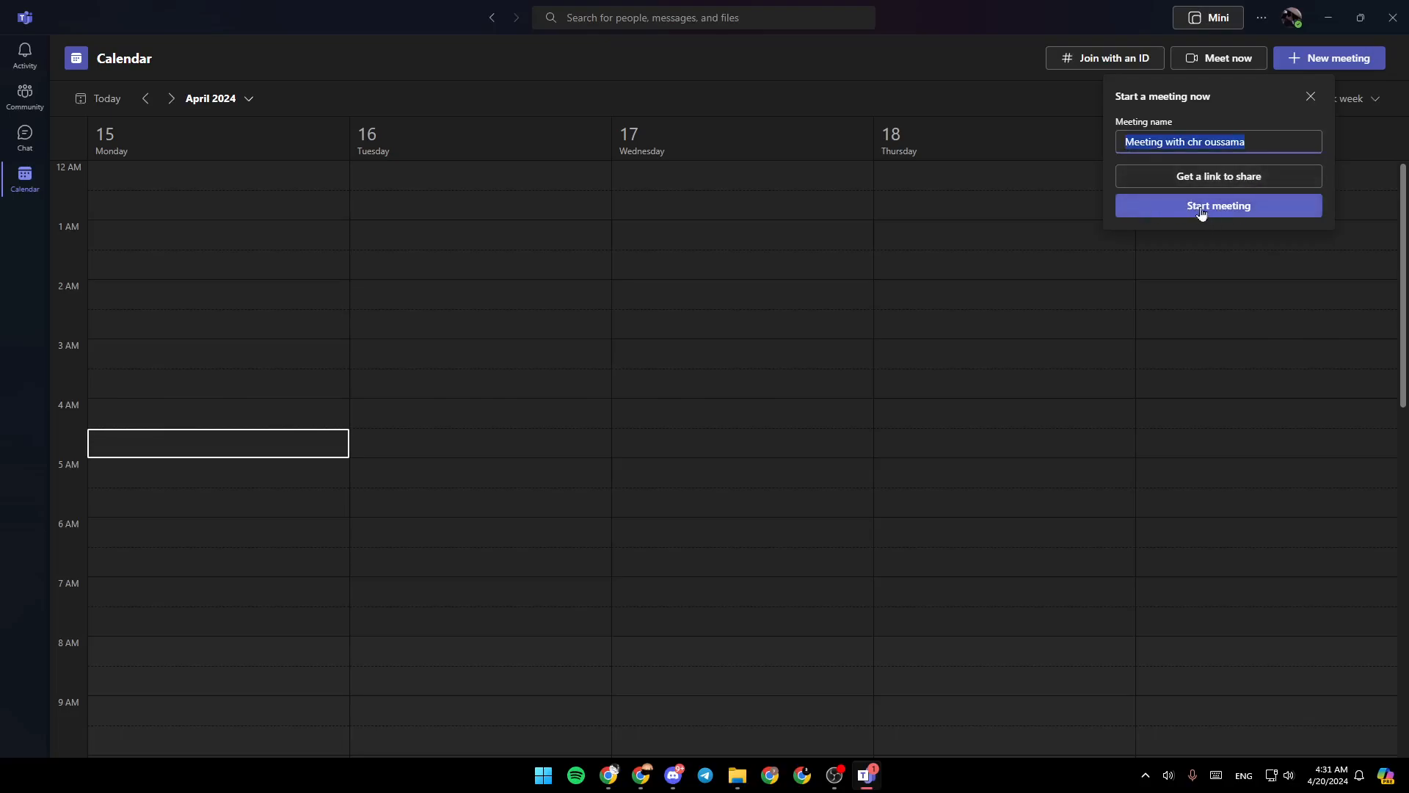
click(1218, 205)
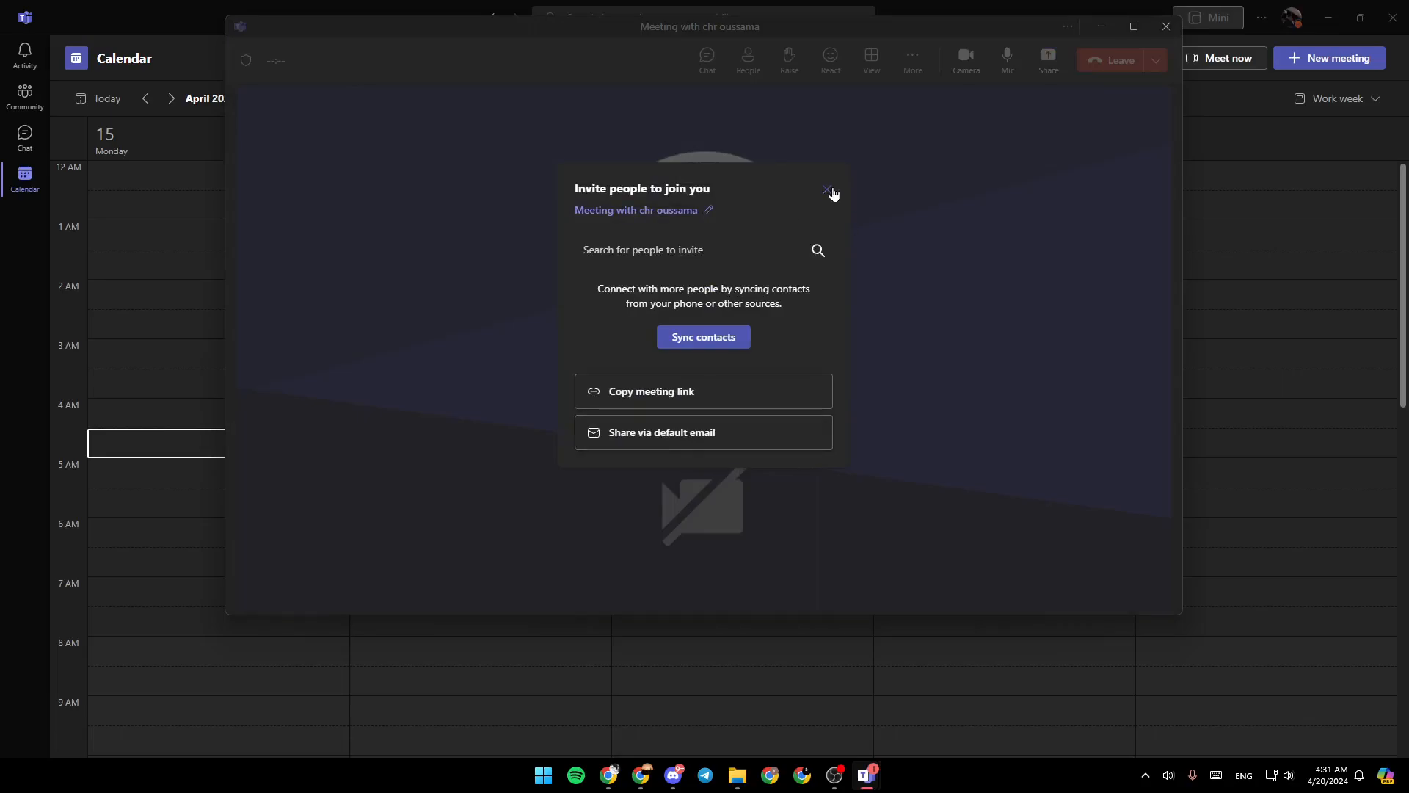
Step: Dismiss the invite-people prompt and turn the camera off in the meeting
click(826, 191)
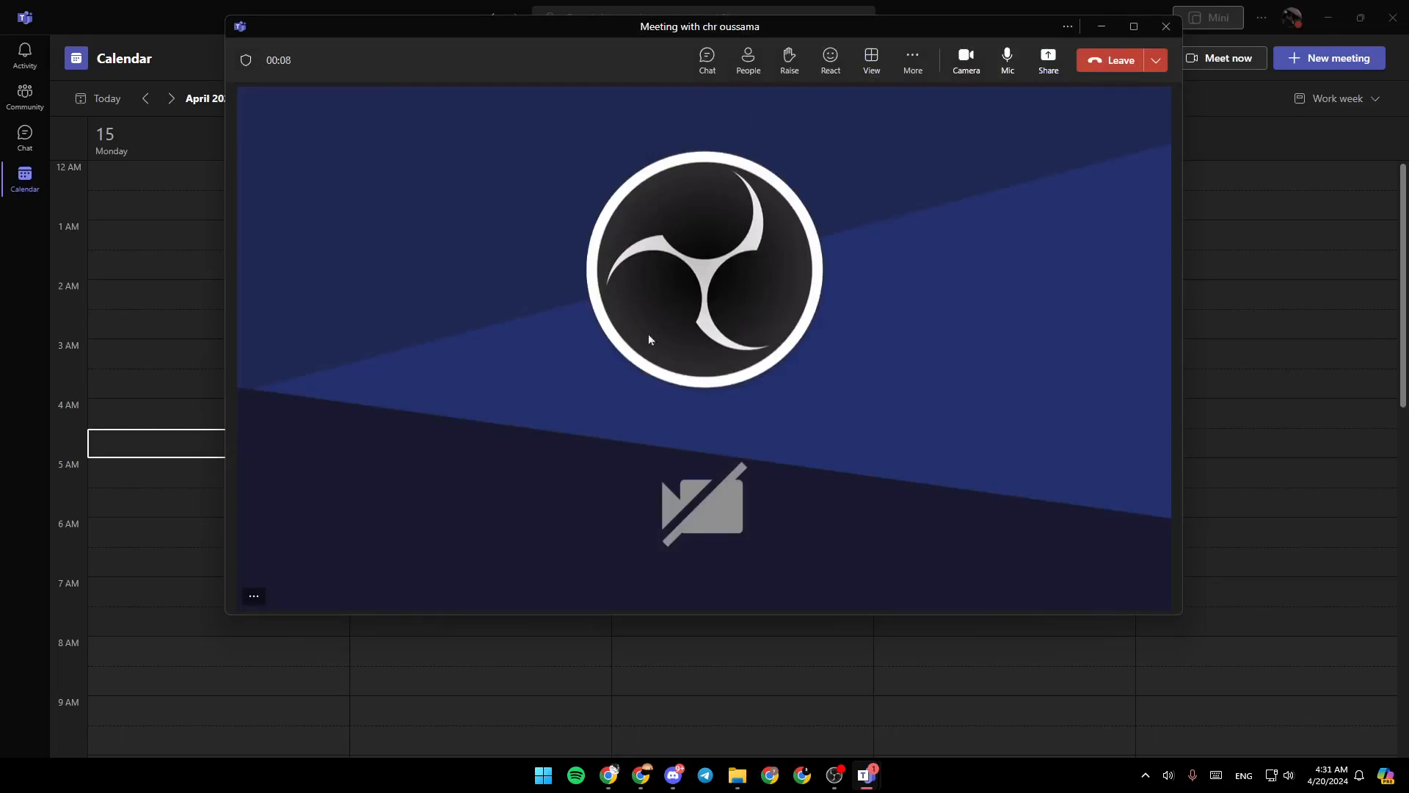
mouse_move(966, 60)
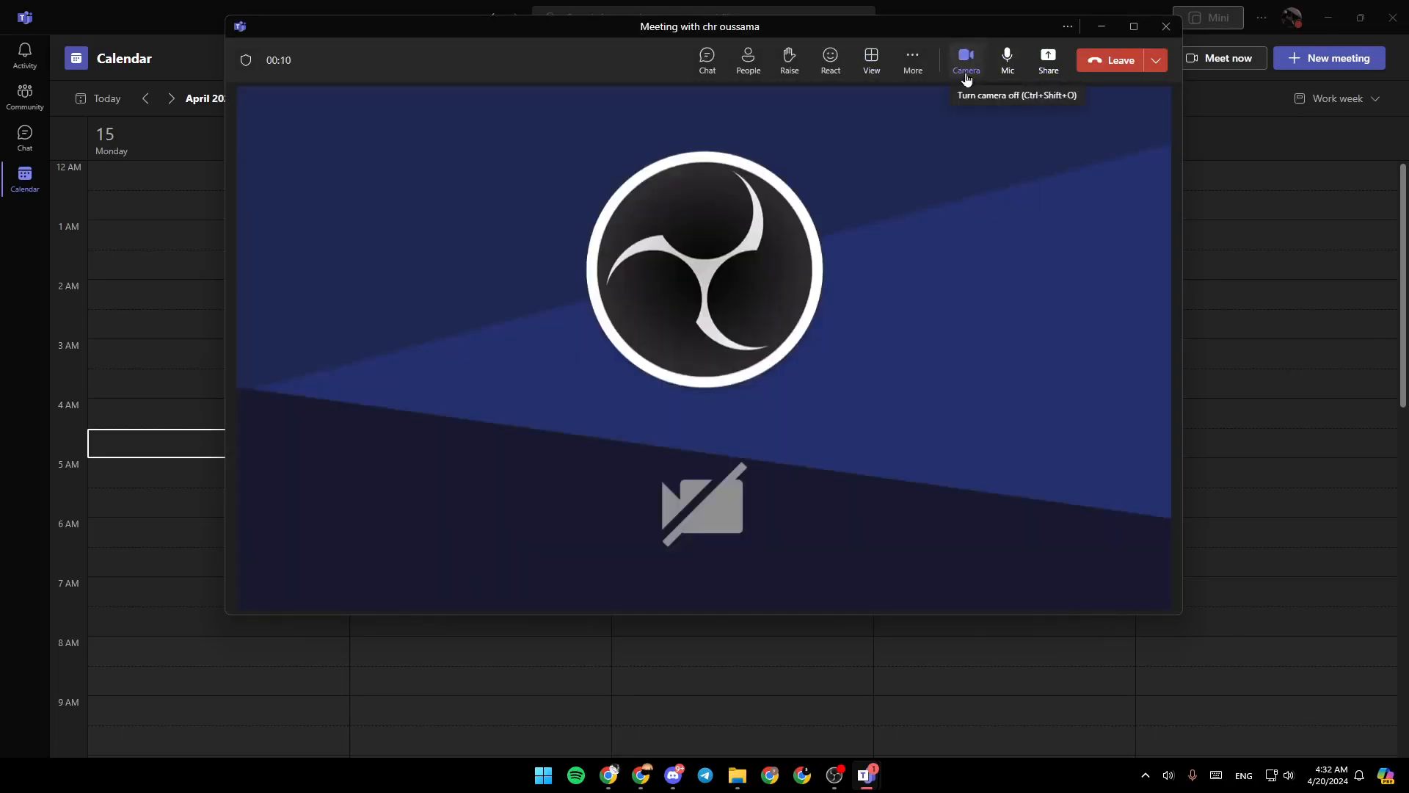
click(966, 58)
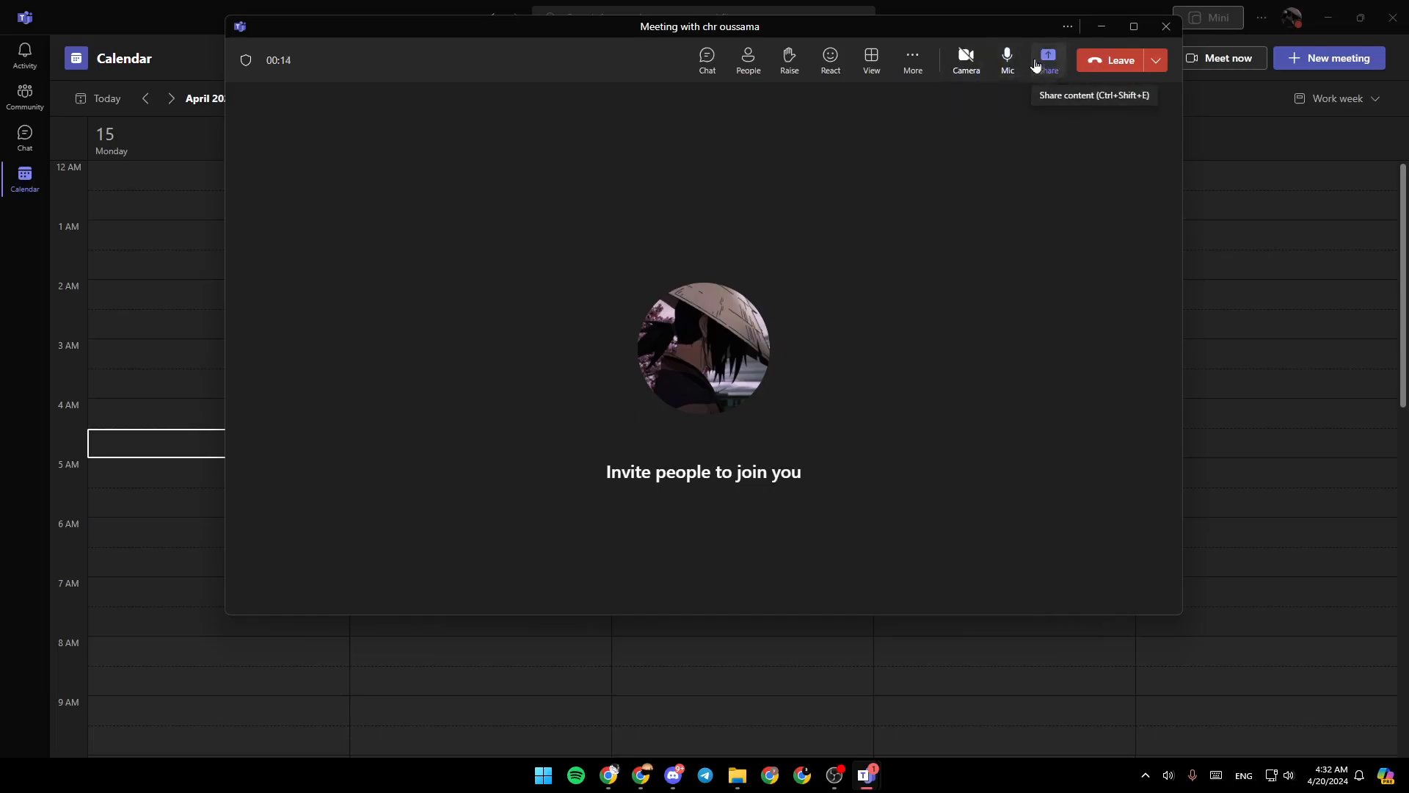
mouse_move(968, 169)
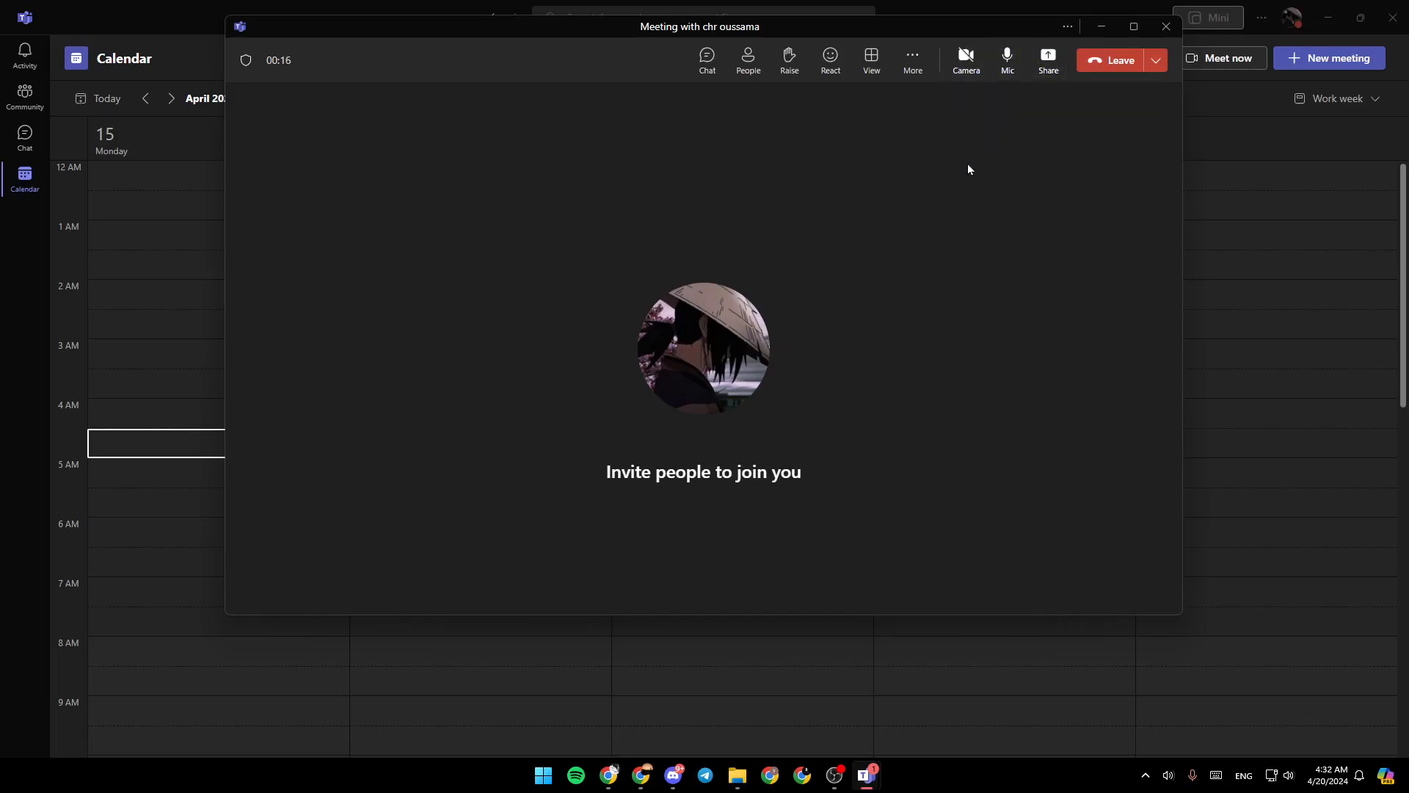
mouse_move(692, 307)
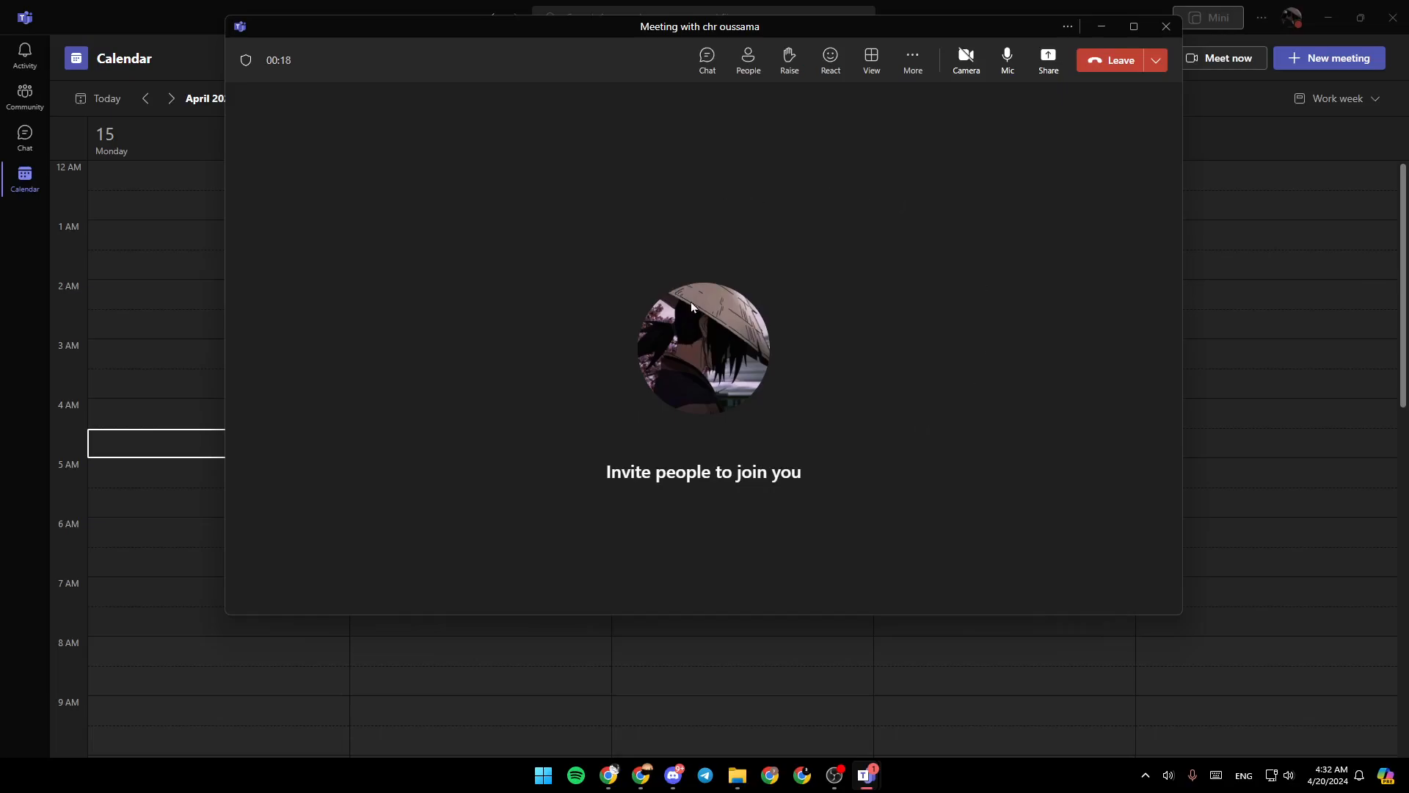
mouse_move(919, 455)
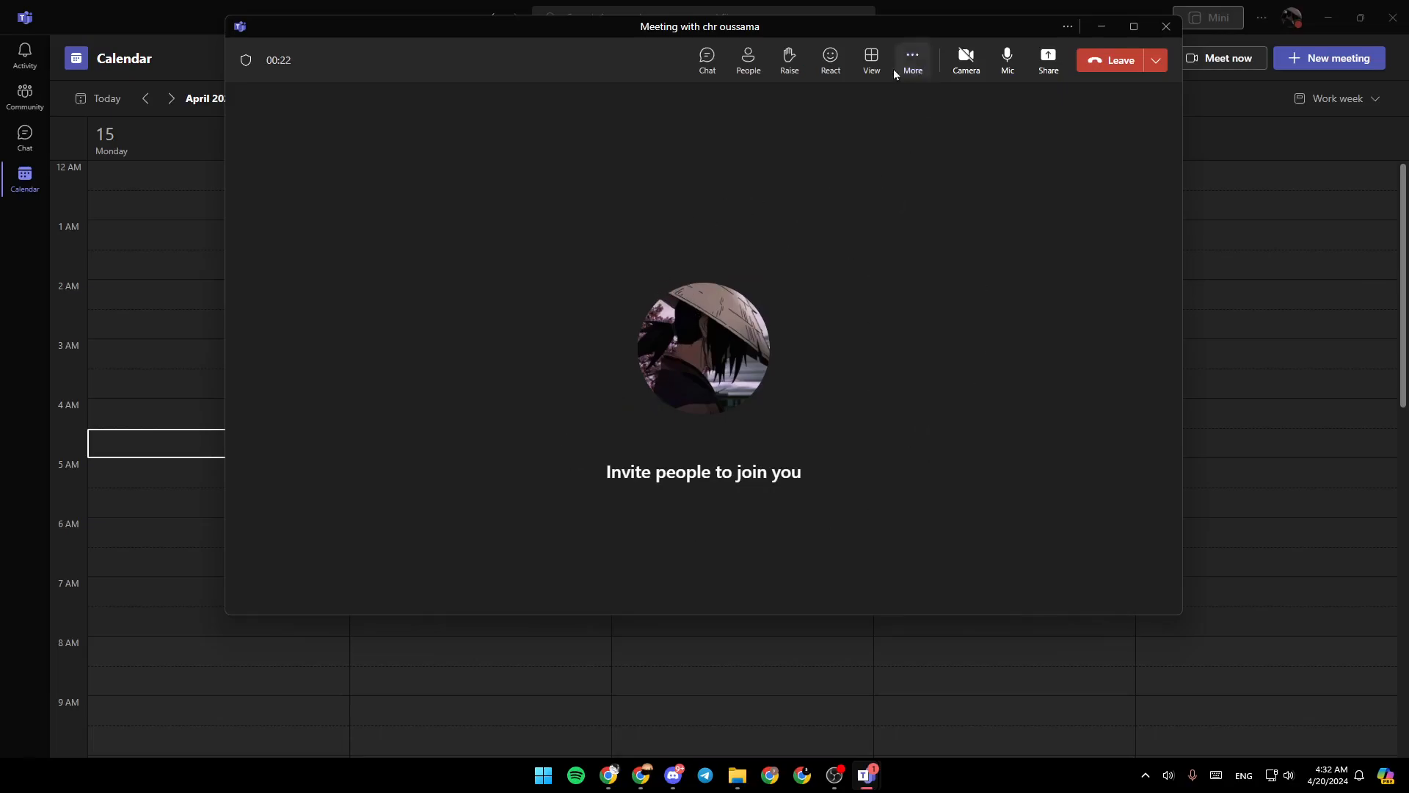
Step: Bring up the meeting's More options menu for language and speech settings
click(911, 57)
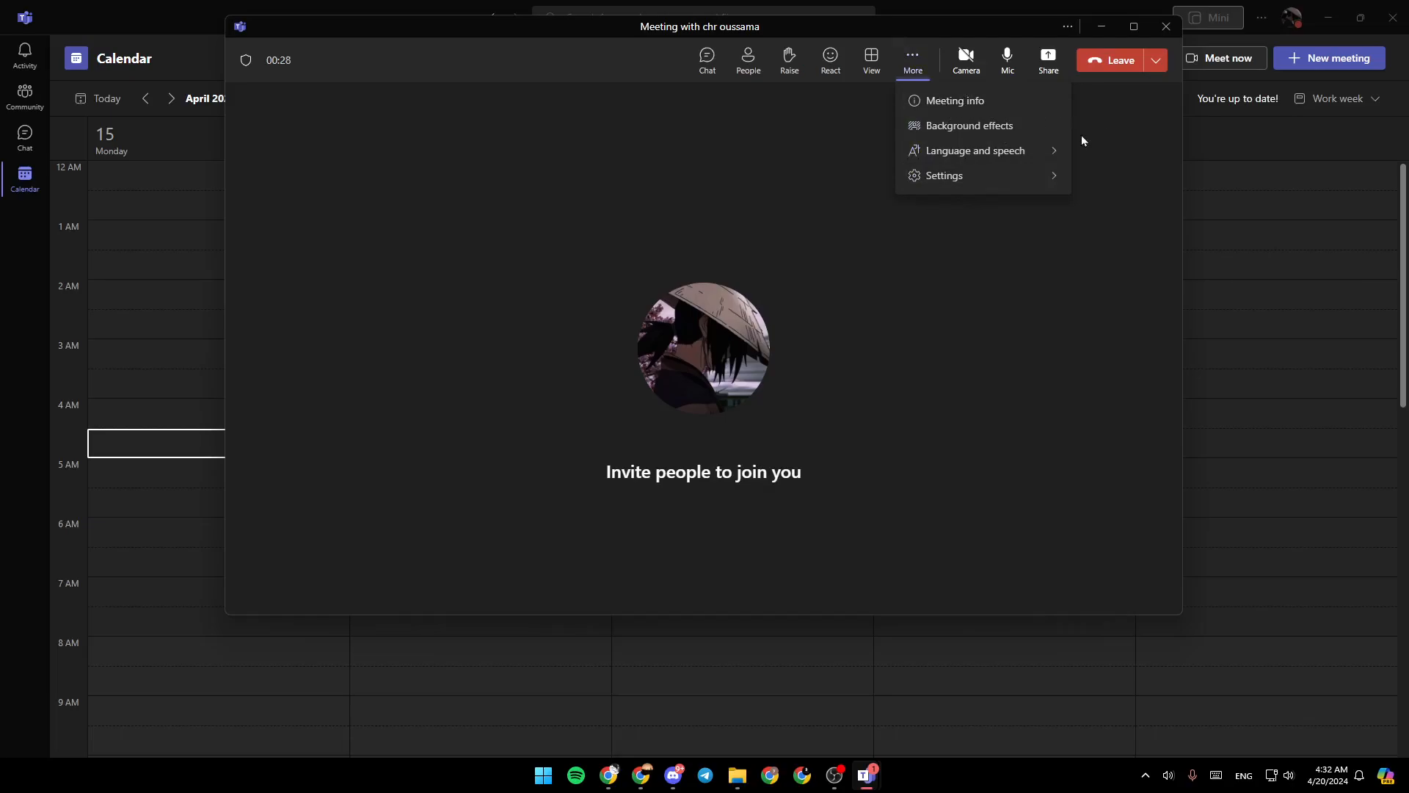
mouse_move(973, 150)
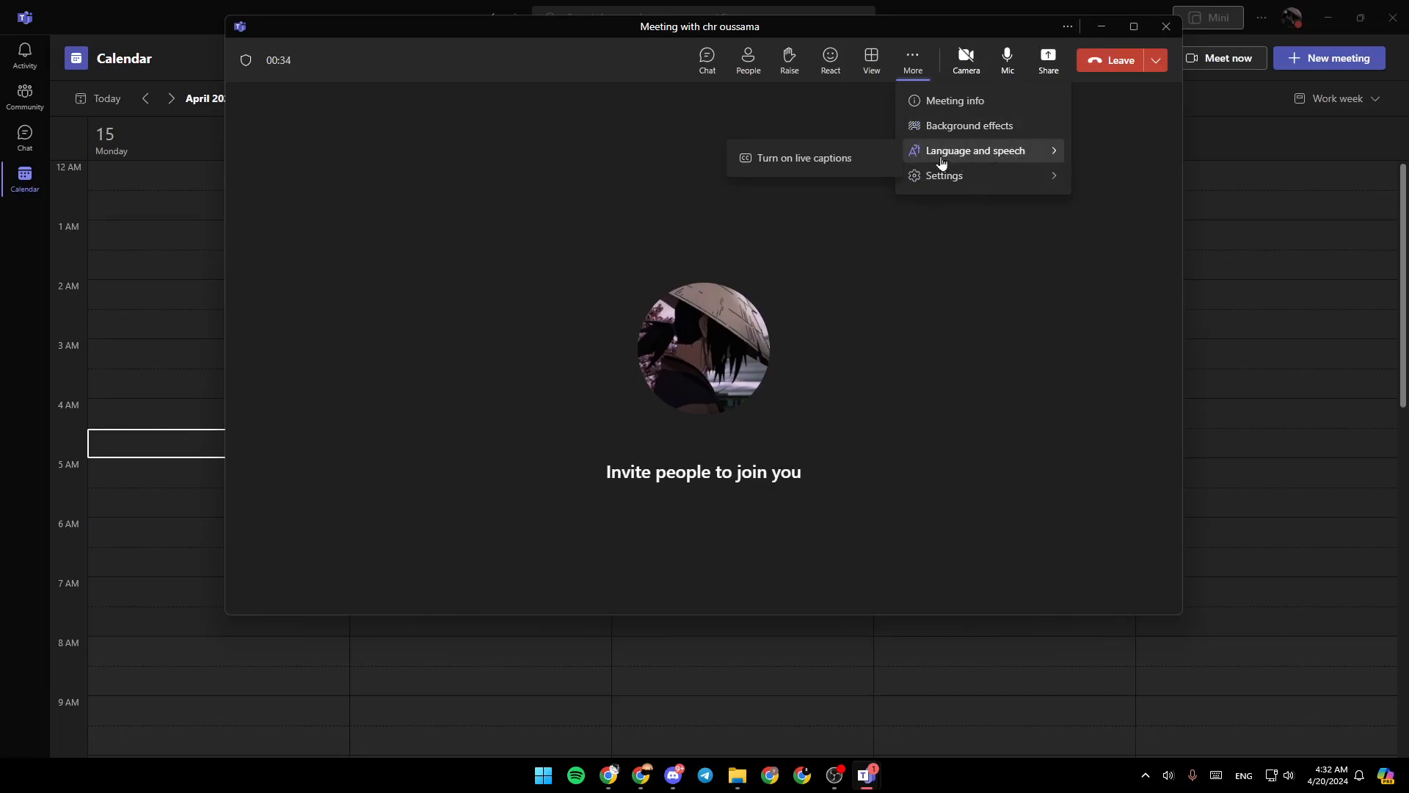
mouse_move(800, 157)
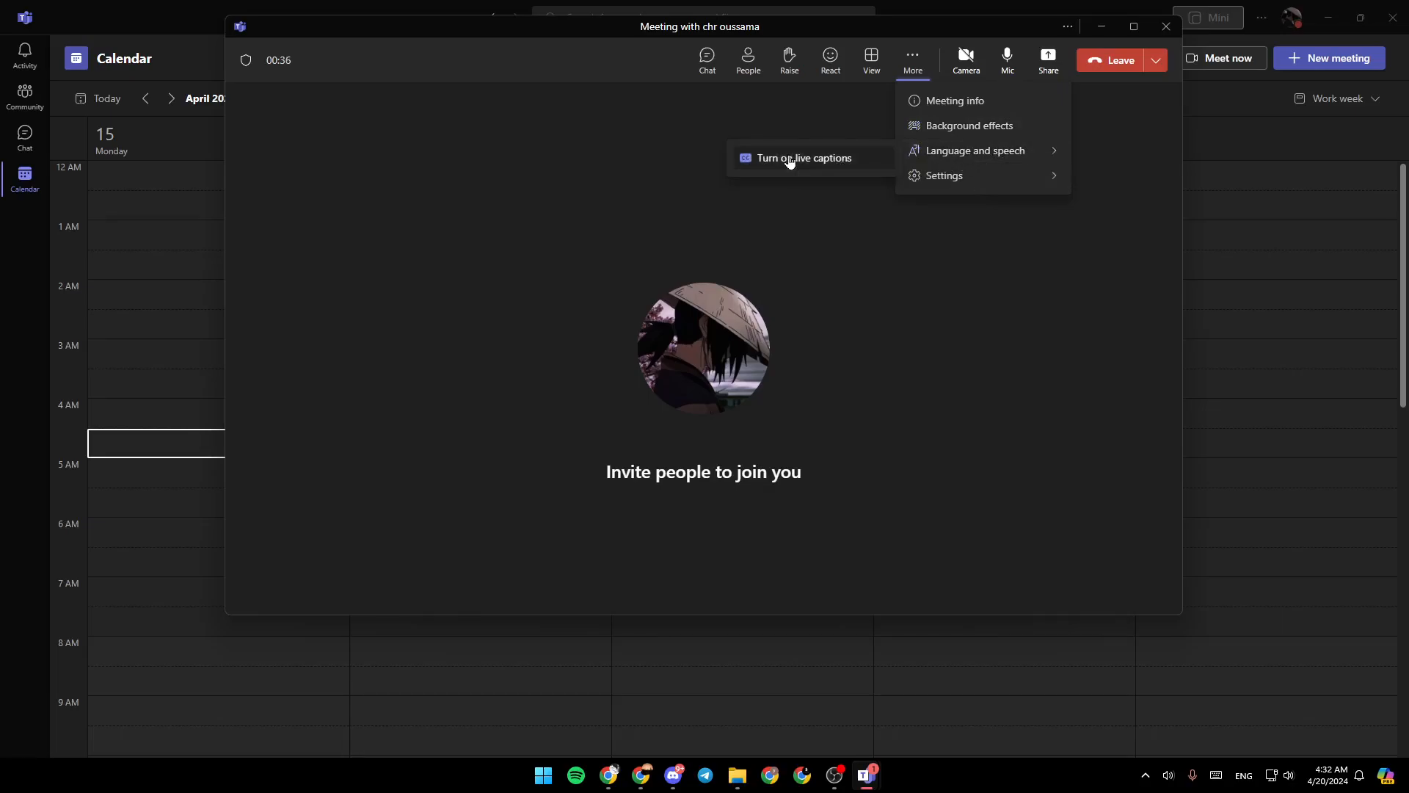